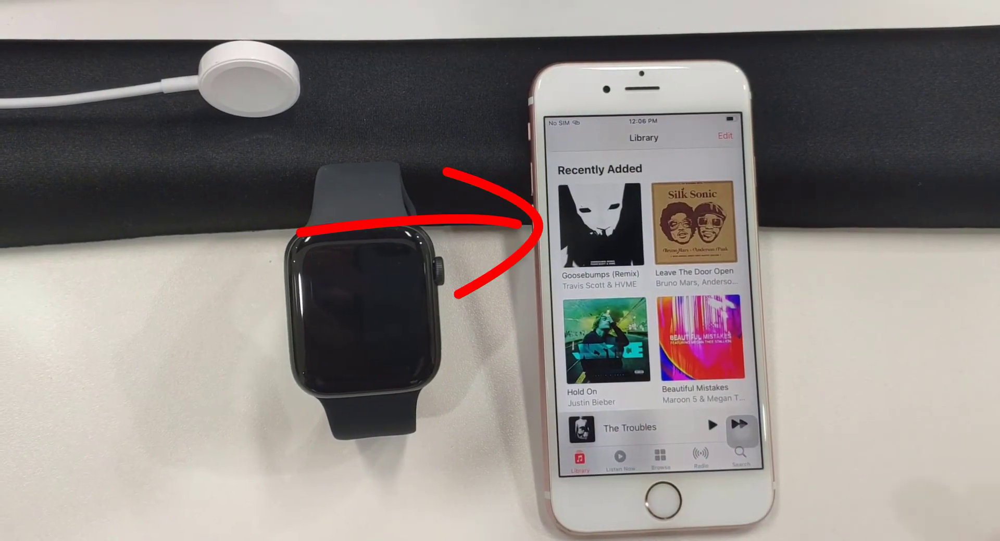
Scroll the My Watch app list and open the watch's Music settings.
{"action": "scroll", "scroll_direction": "down", "scroll_amount": 3}
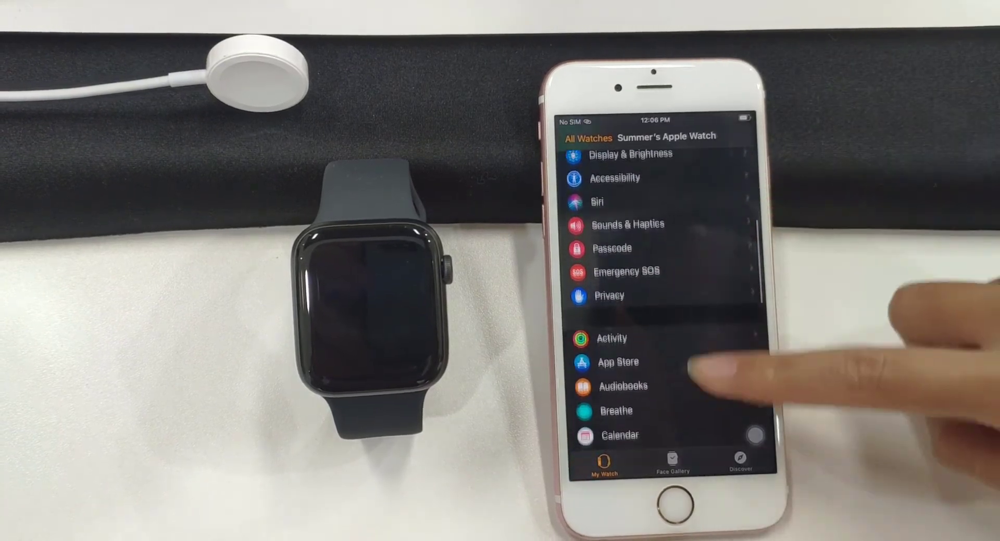
{"action": "scroll", "scroll_direction": "up", "scroll_amount": 3}
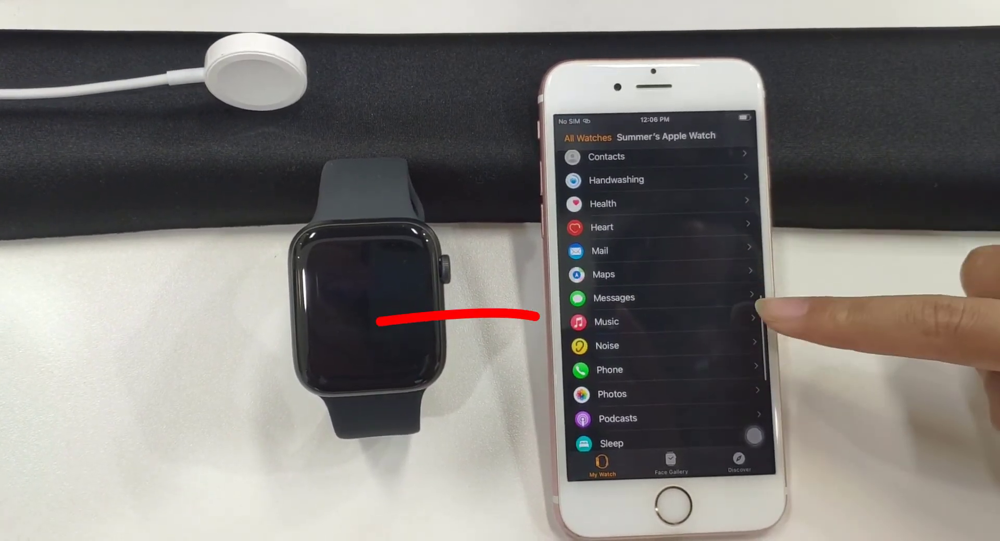
{"action": "left_click", "coordinate": [605, 323]}
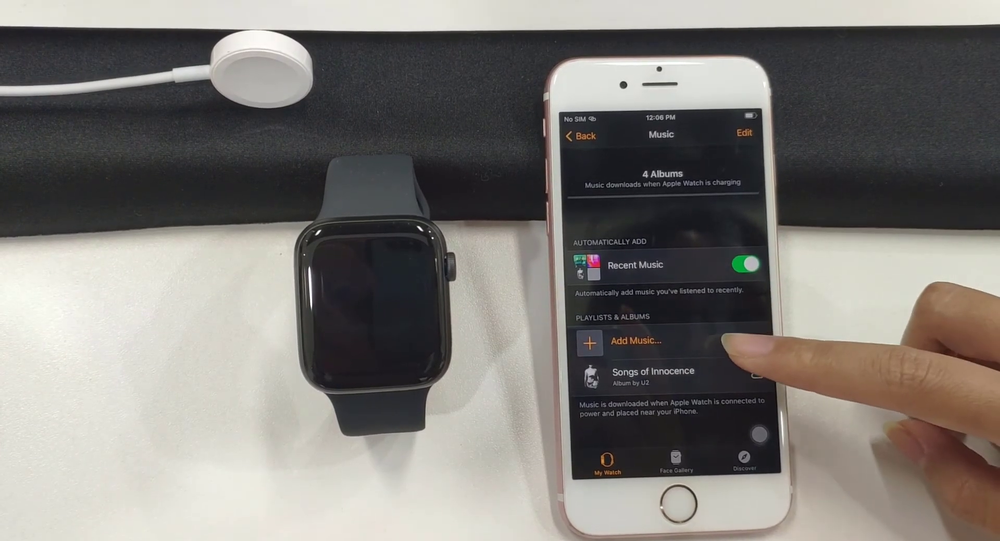
Under Add Music, filter to Downloaded and open the Goosebumps (Remix) album.
{"action": "left_click", "coordinate": [635, 341]}
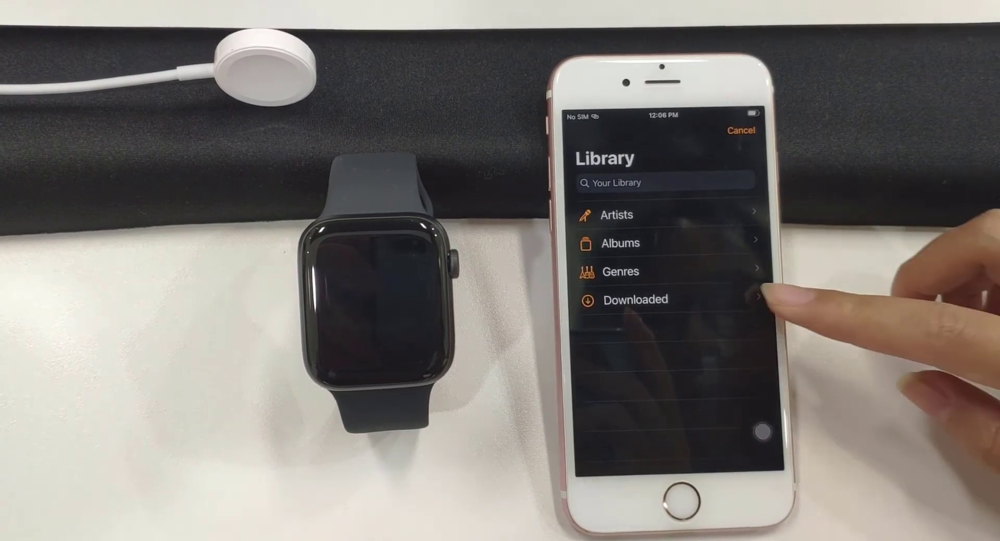
{"action": "left_click", "coordinate": [634, 300]}
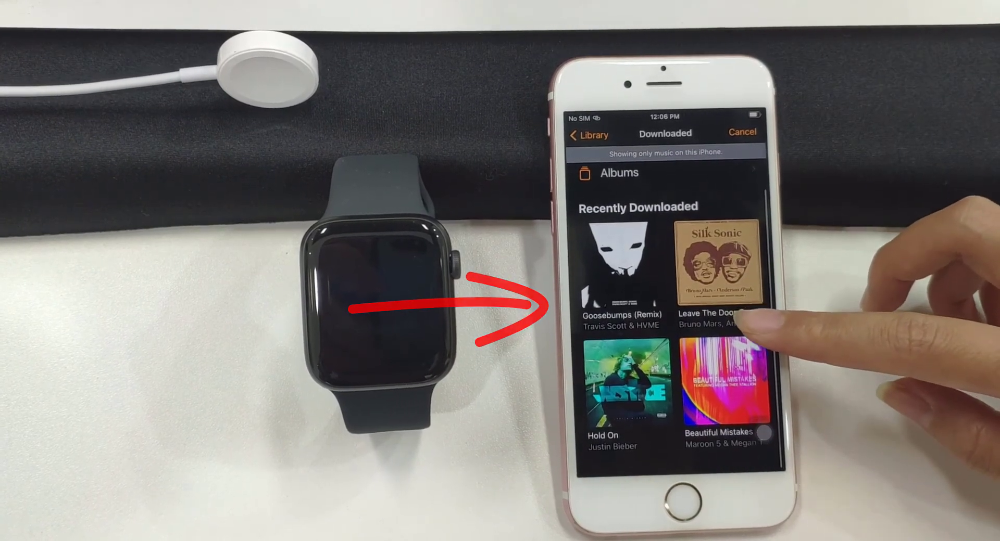
{"action": "left_click", "coordinate": [618, 274]}
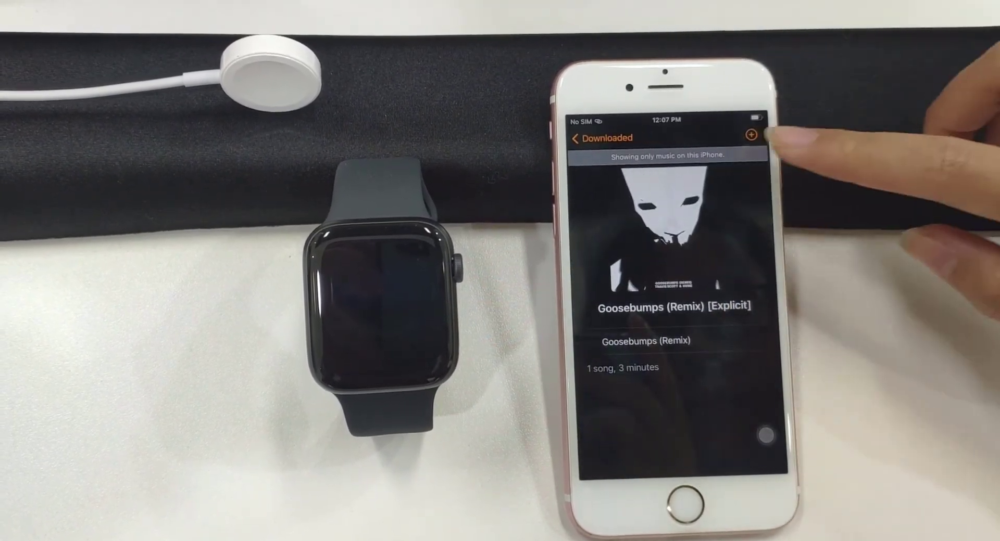